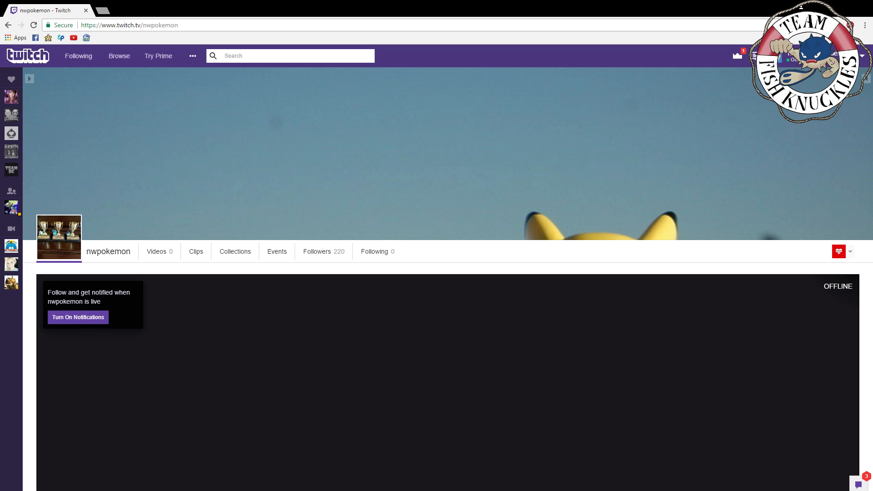
Follow the nwpokemon channel so the heart turns green, with chat shown beside the page.
{"action": "left_click", "coordinate": [838, 251]}
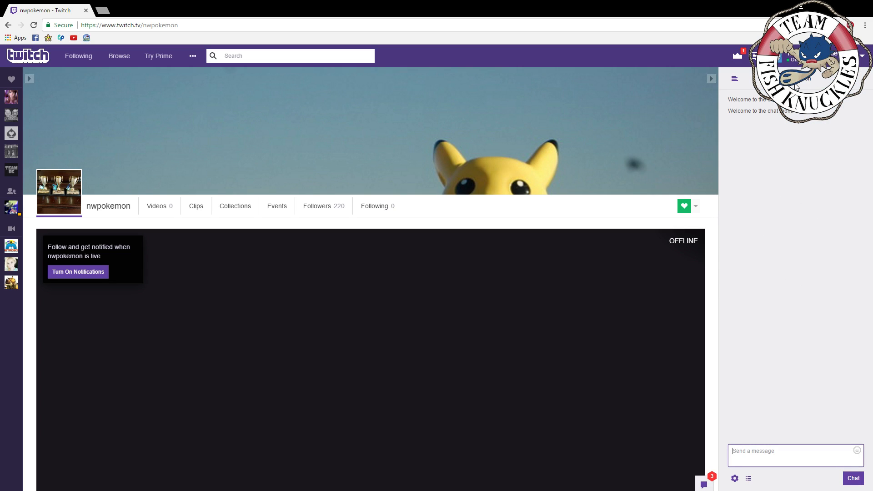
{"action": "mouse_move", "coordinate": [528, 320]}
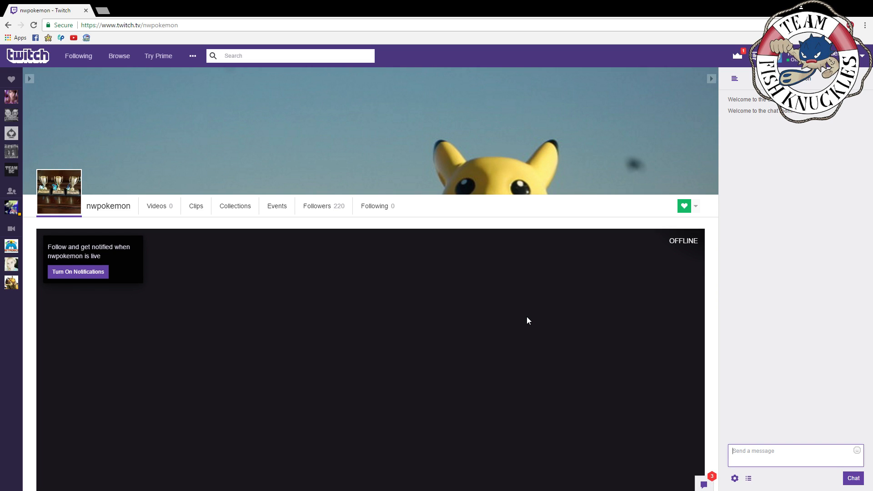
{"action": "mouse_move", "coordinate": [533, 340]}
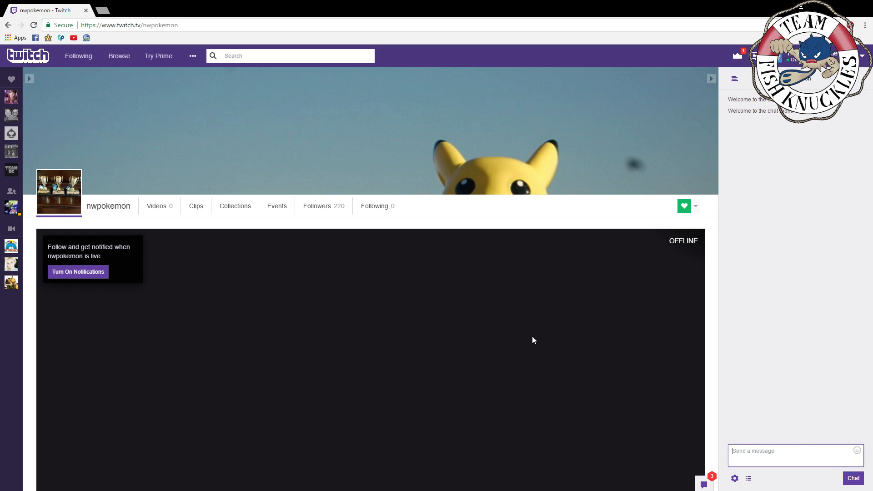
{"action": "mouse_move", "coordinate": [507, 331]}
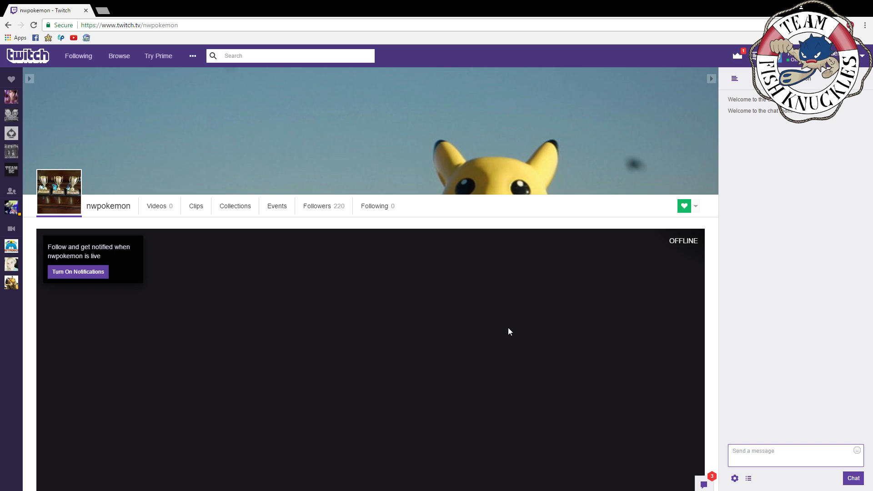
{"action": "mouse_move", "coordinate": [533, 339]}
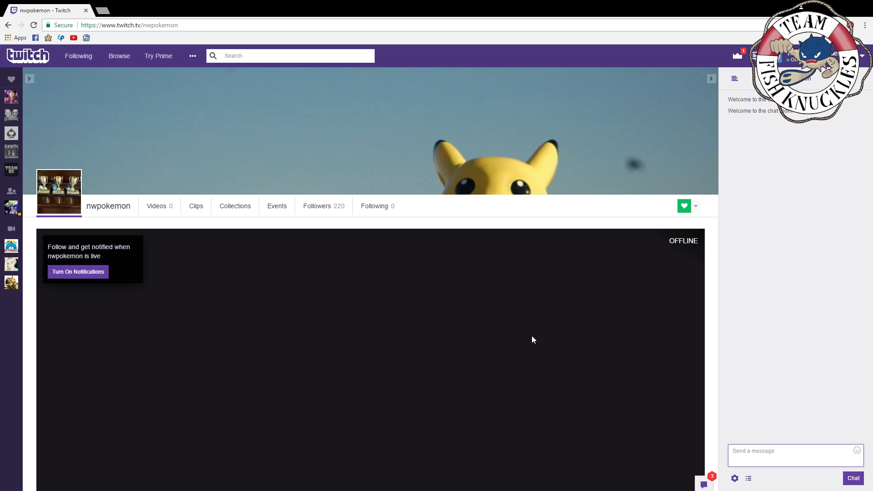
{"action": "mouse_move", "coordinate": [529, 343]}
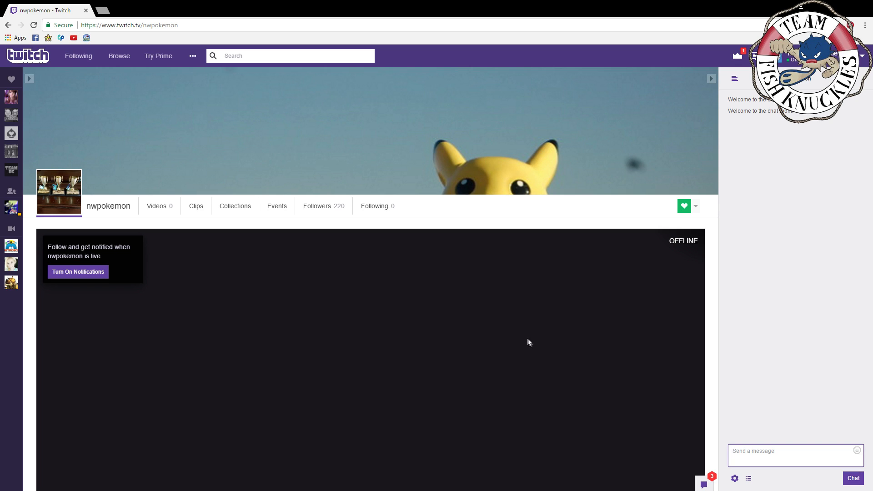
{"action": "mouse_move", "coordinate": [522, 334]}
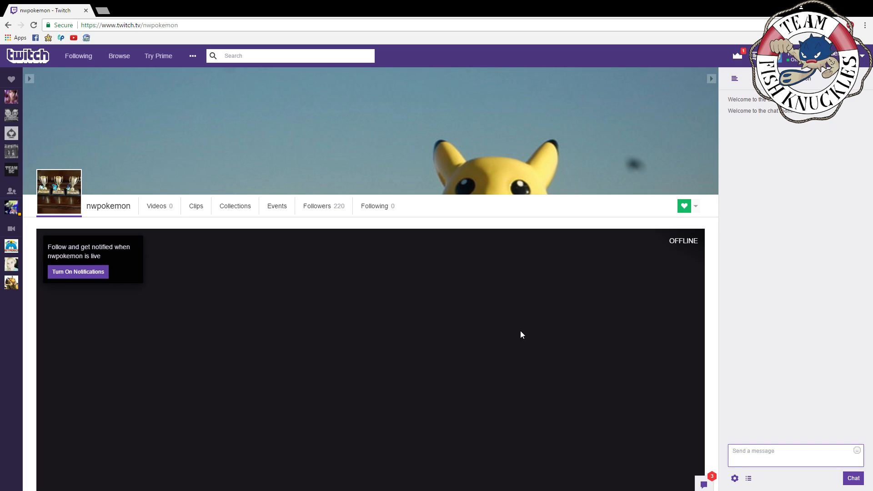